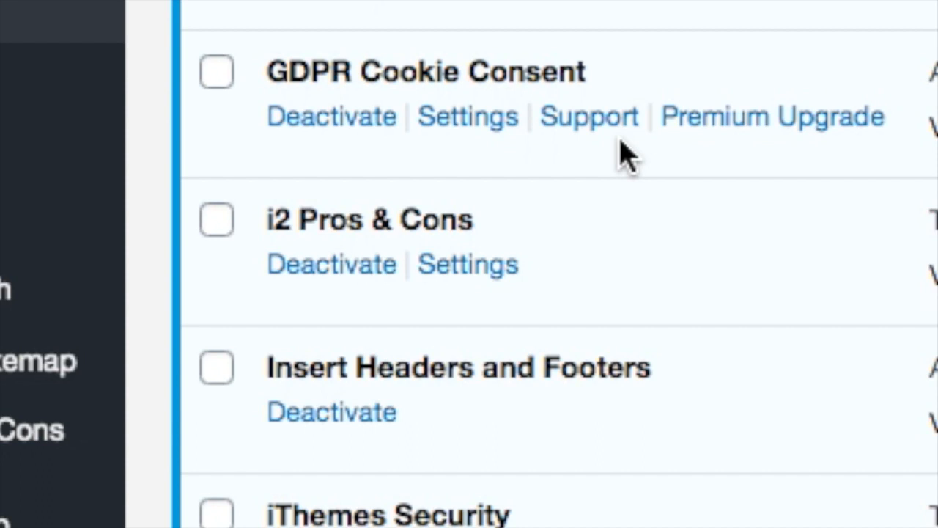
mouse_move(286, 52)
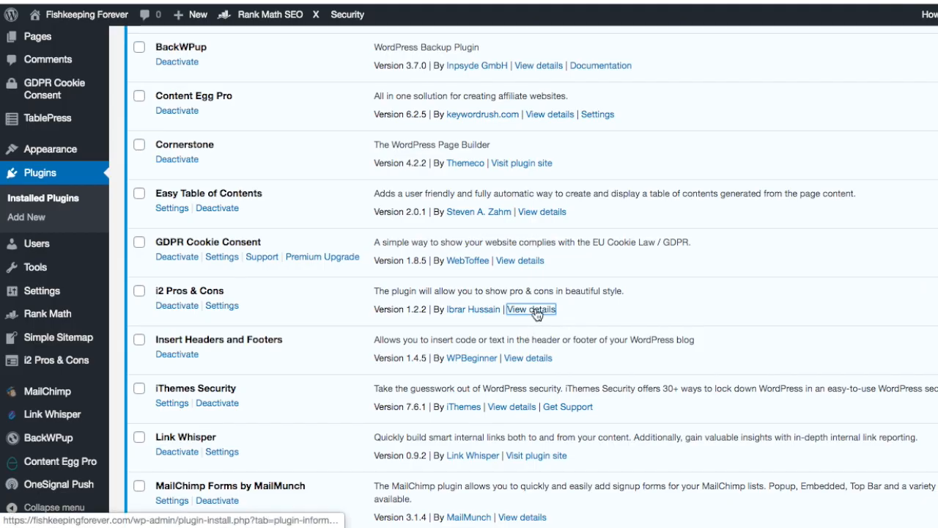
- Read through the i2 Pros & Cons plugin details and dismiss them
click(530, 308)
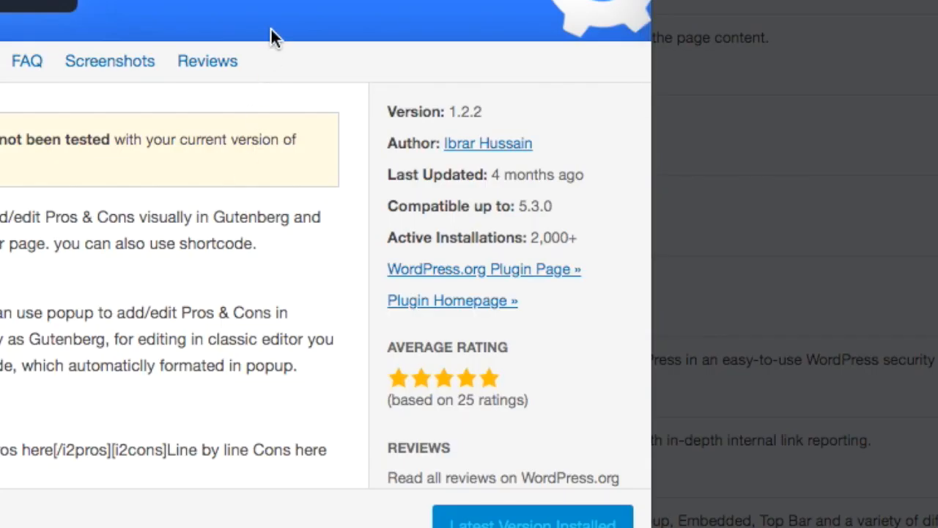
scroll(down, 3)
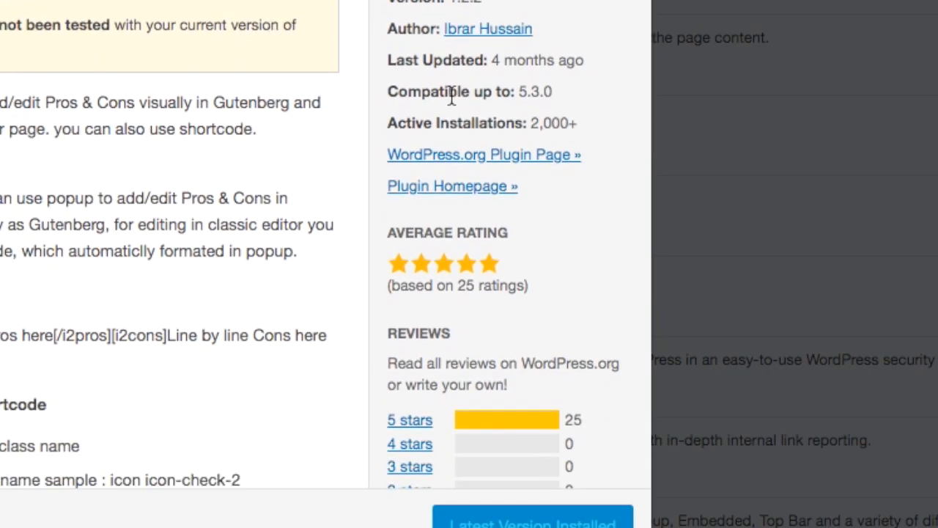
mouse_move(530, 84)
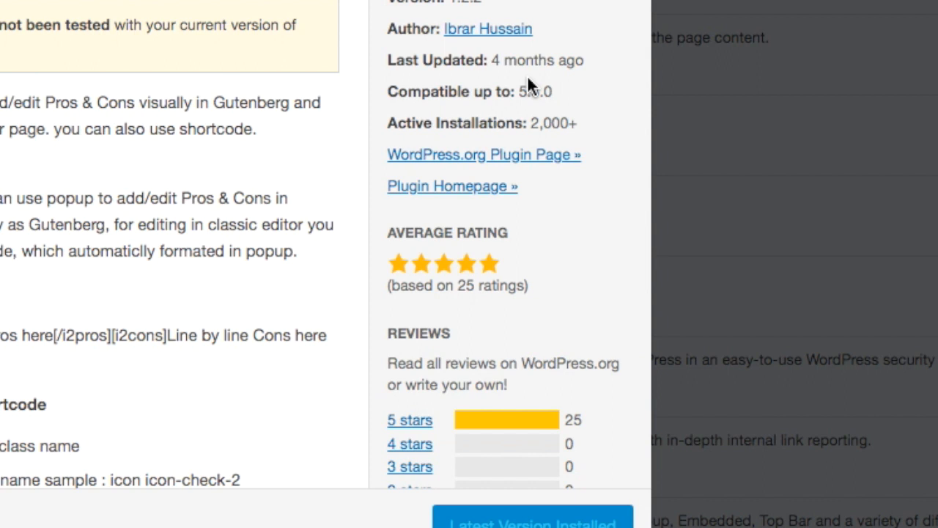
scroll(down, 3)
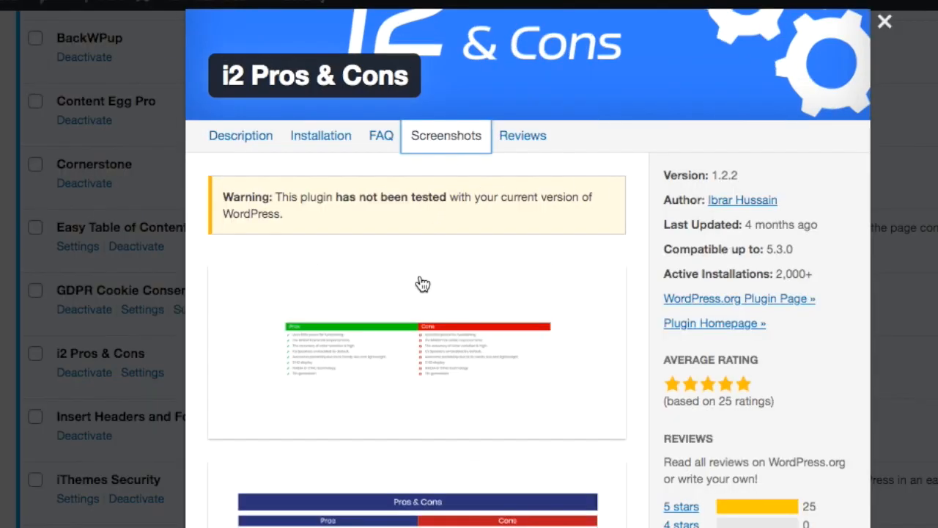
scroll(down, 3)
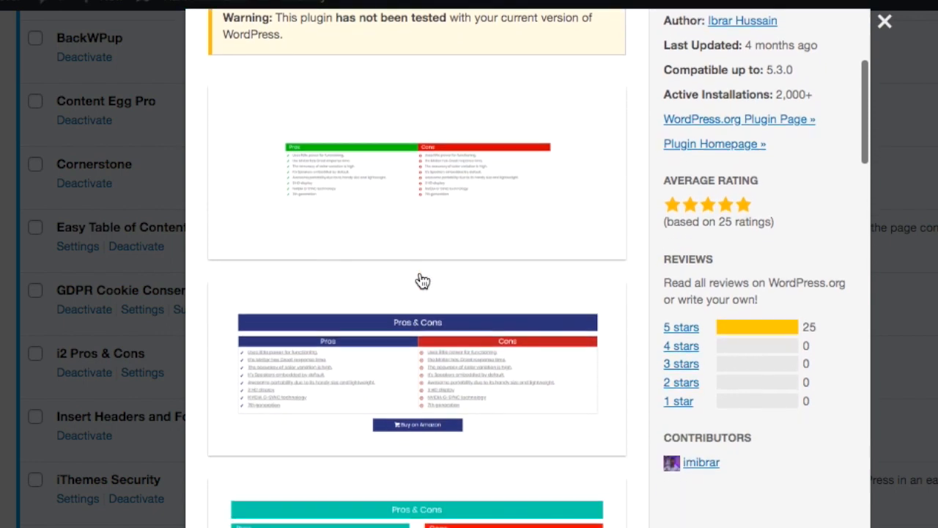
scroll(down, 3)
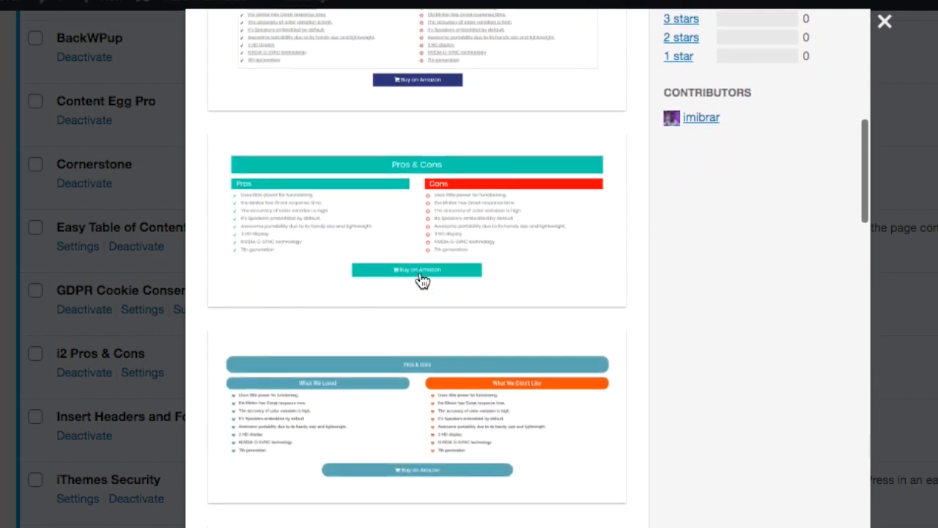
scroll(down, 3)
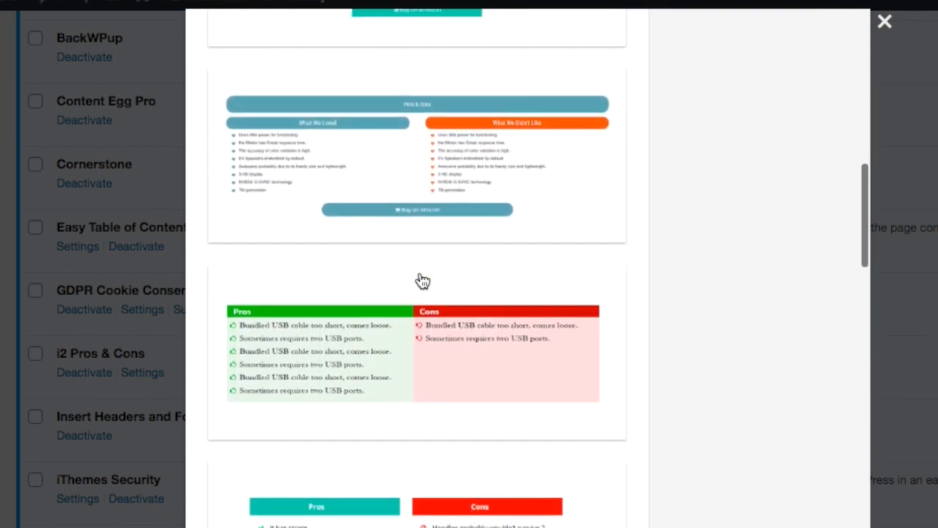
scroll(down, 3)
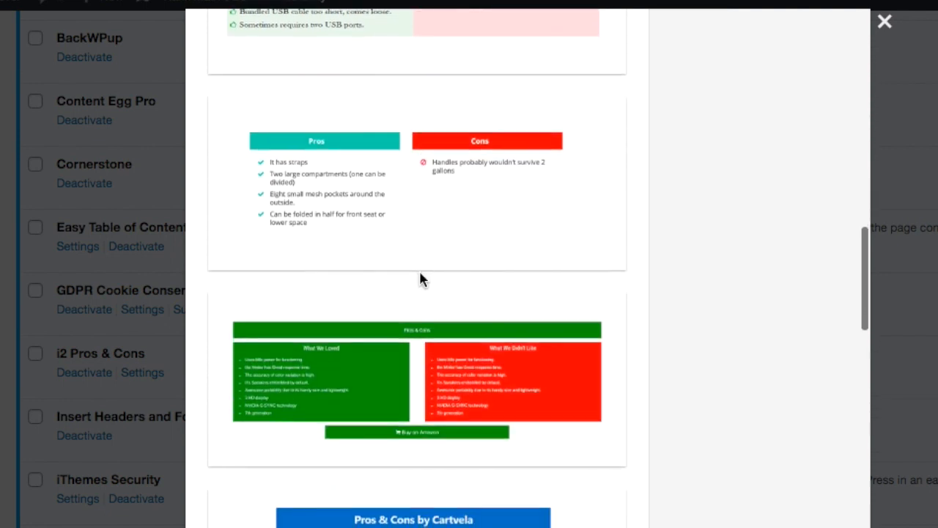
scroll(down, 3)
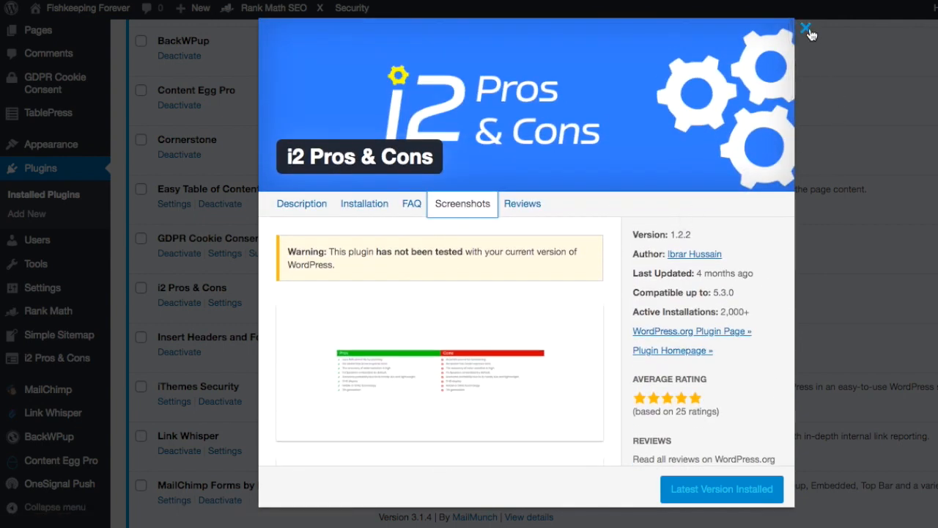
click(805, 28)
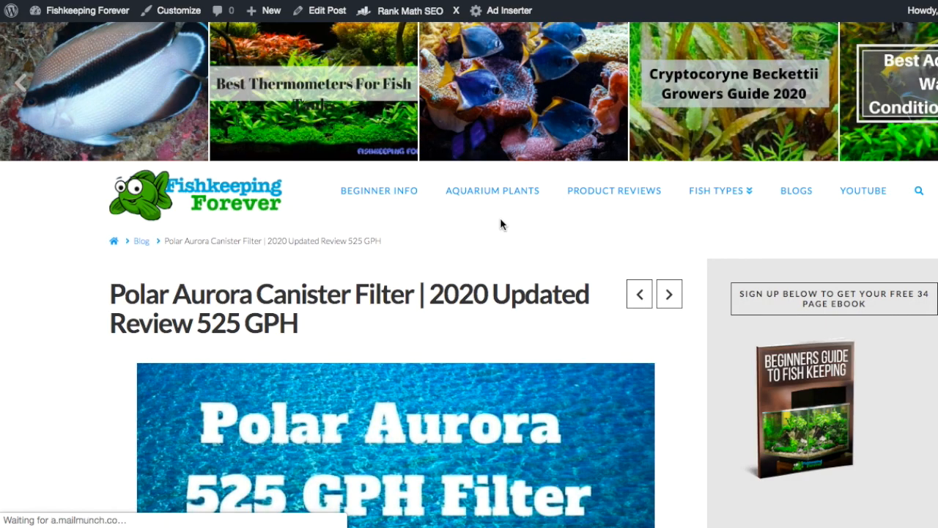
- Scroll down the live Polar Aurora Canister Filter review past its comparison table, features and images
scroll(down, 3)
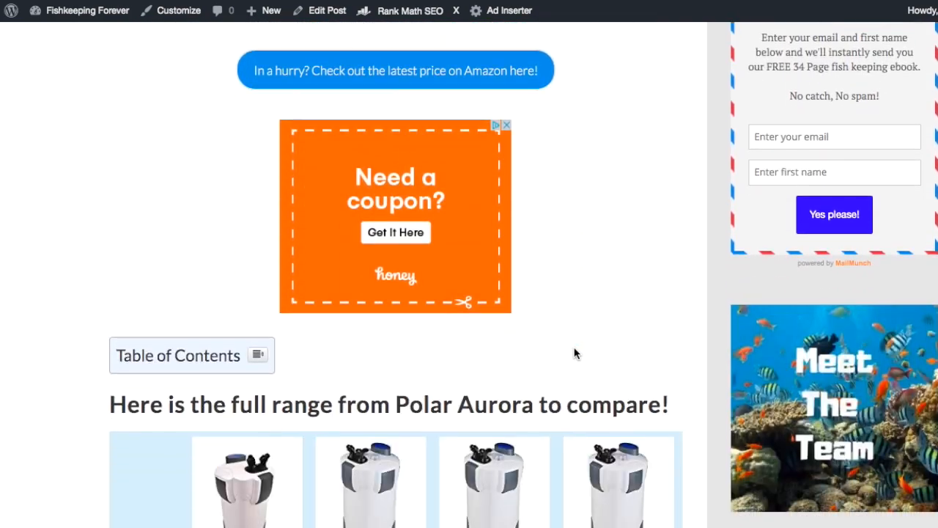
scroll(down, 3)
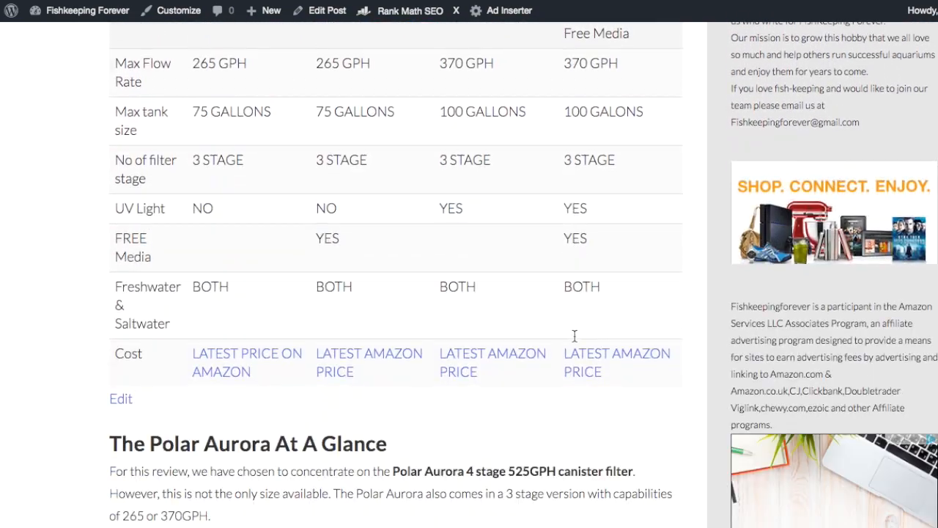
scroll(down, 3)
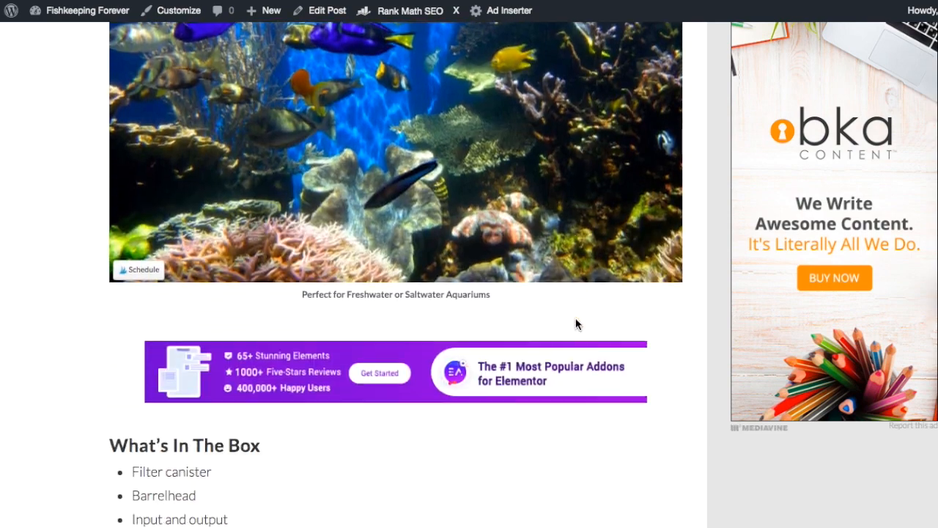
scroll(down, 3)
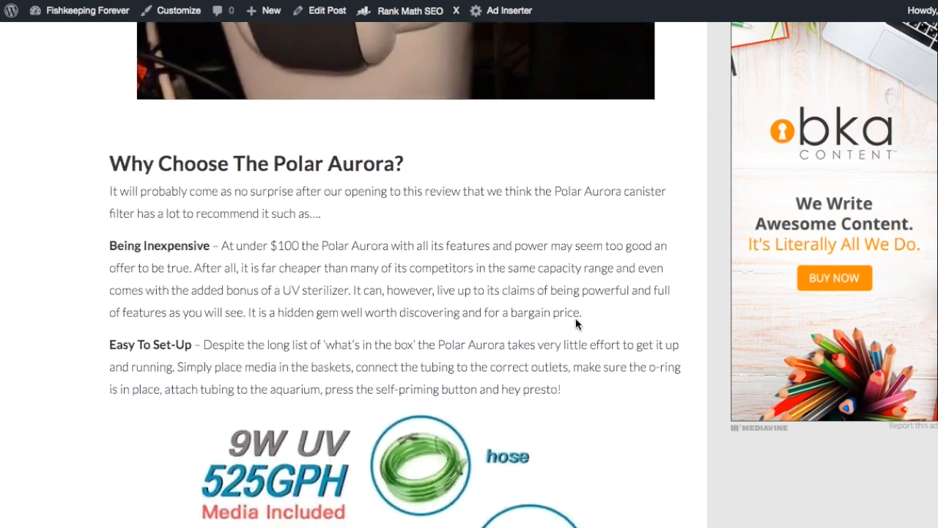
scroll(down, 3)
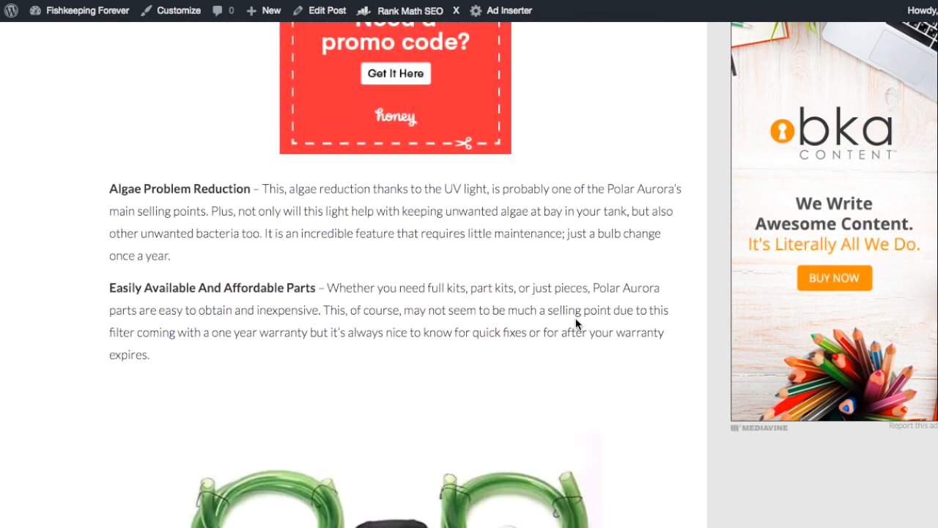
scroll(down, 3)
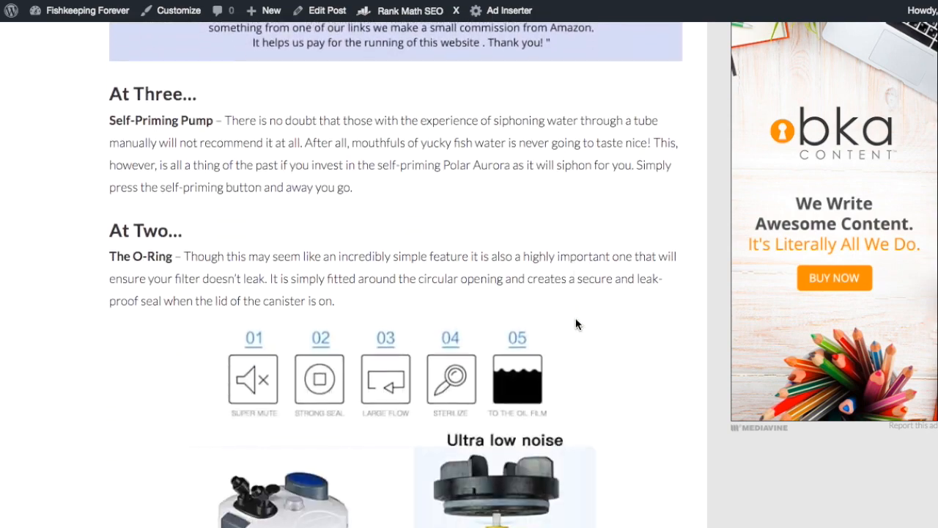
scroll(down, 3)
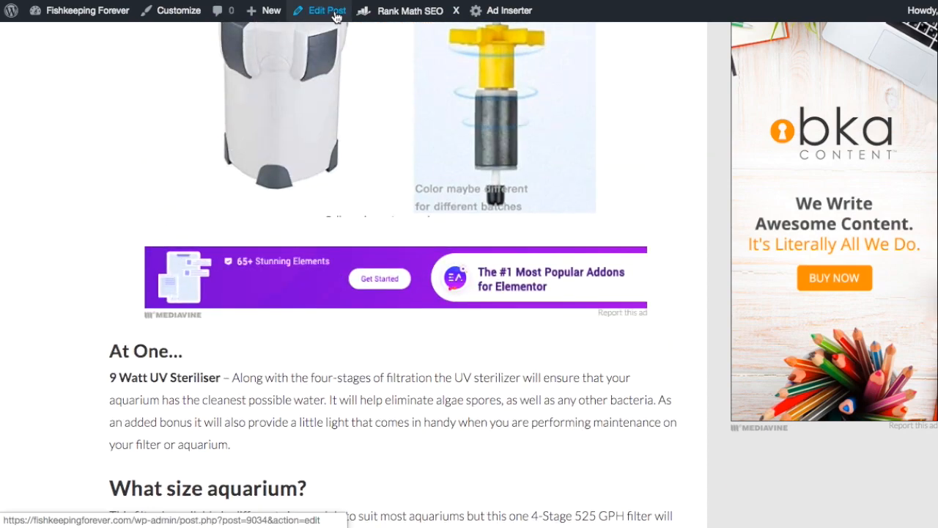
- Edit the post and bring up the block inserter below the Easy To Set-Up paragraph
click(326, 10)
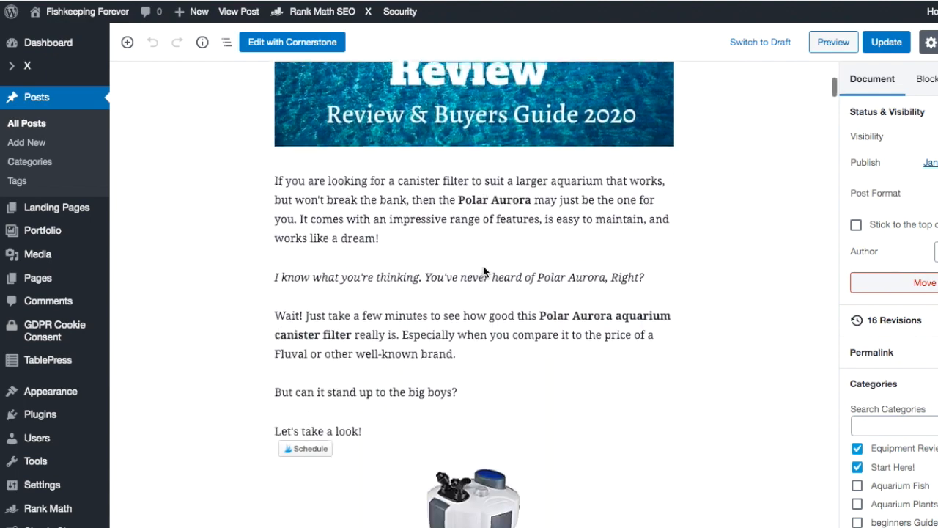
scroll(down, 3)
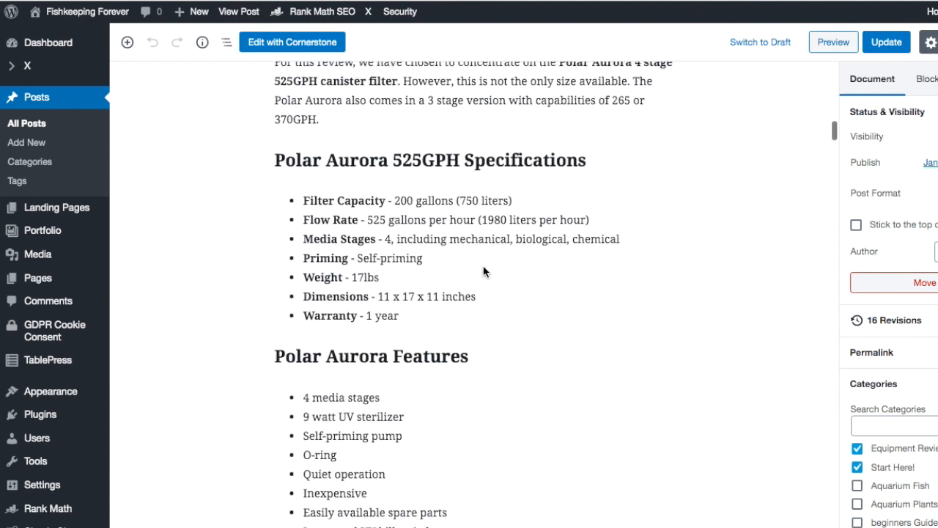
scroll(down, 3)
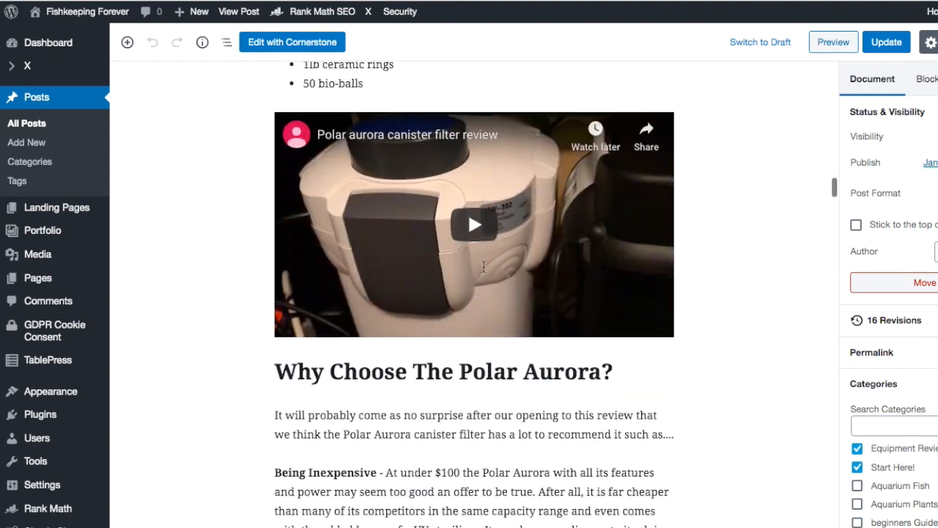
scroll(down, 3)
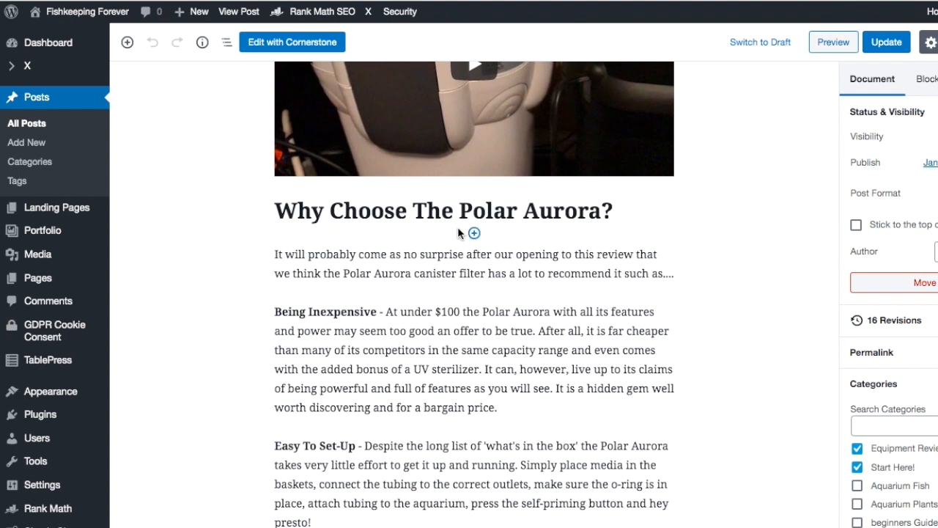
scroll(down, 3)
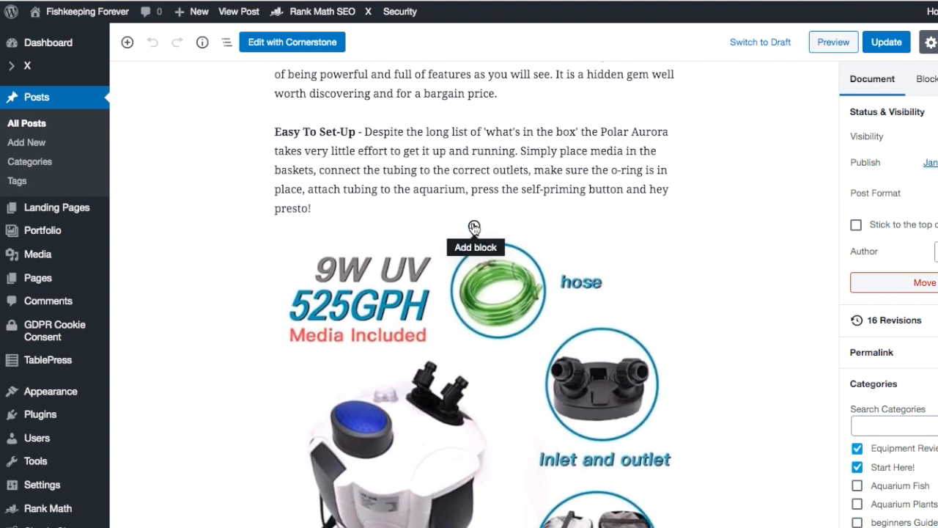
click(475, 226)
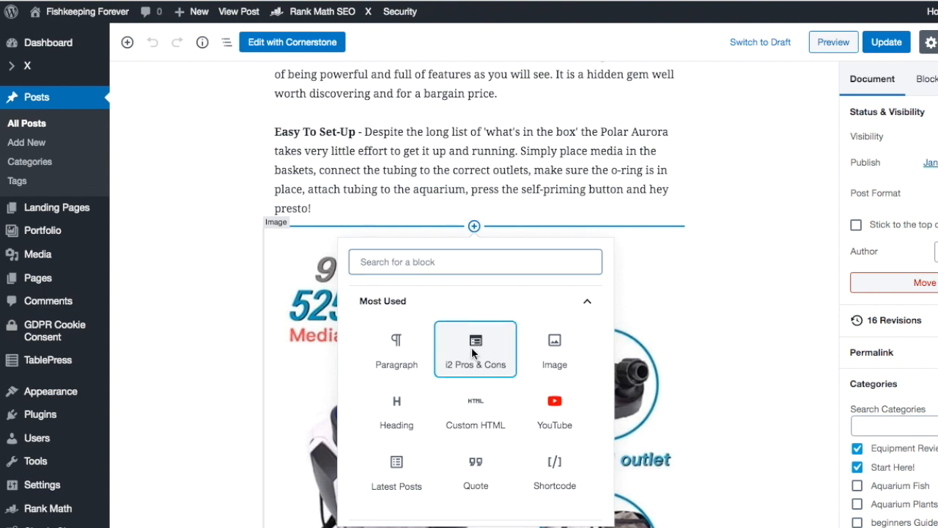
- Insert an i2 Pros & Cons block after the Easy To Set-Up paragraph
click(474, 349)
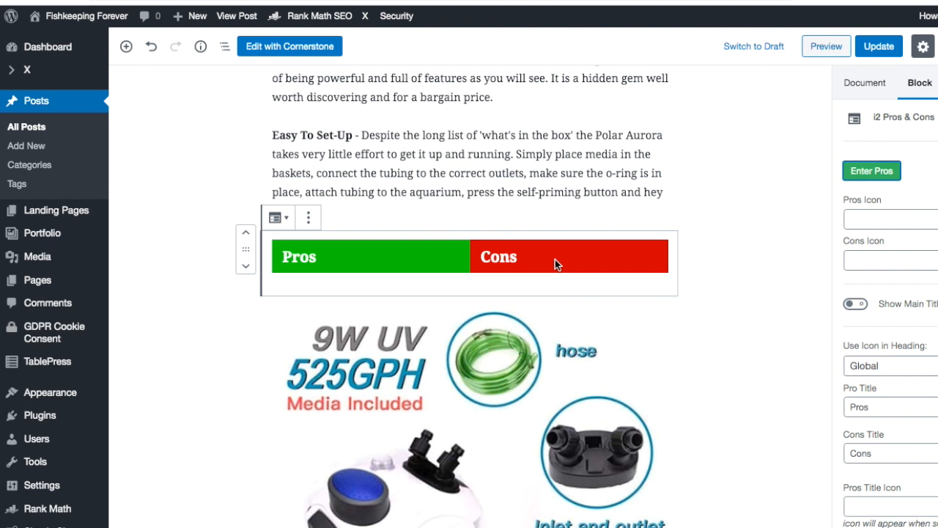
mouse_move(790, 210)
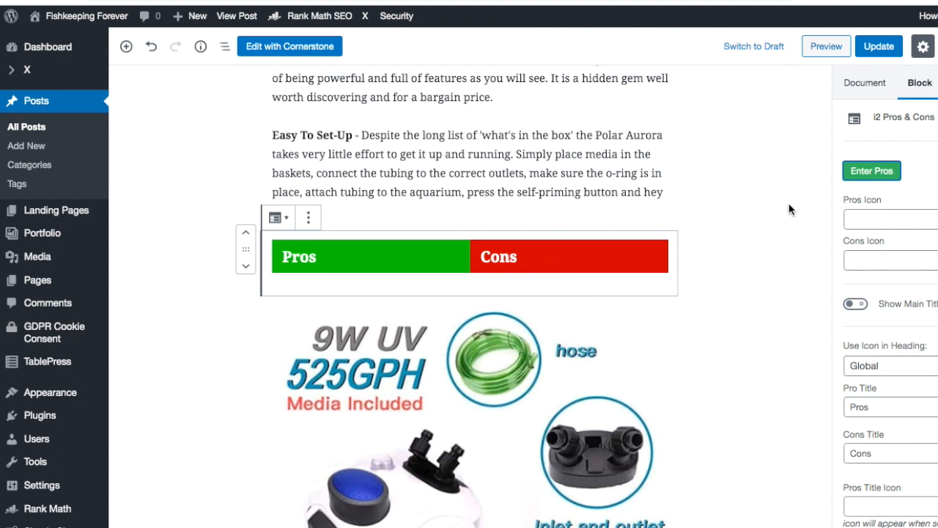
mouse_move(871, 169)
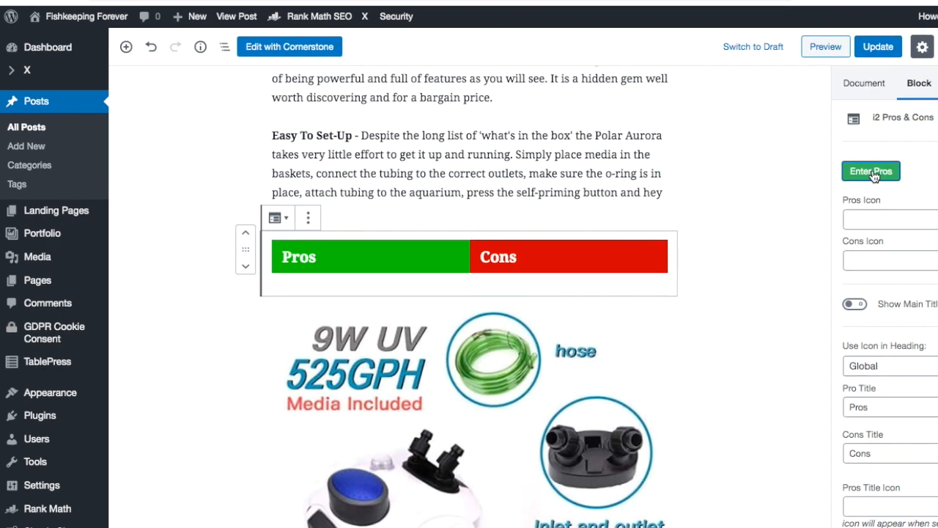
- Enter six pros including Self Priming and two cons about salt and FX4 into the box
click(871, 170)
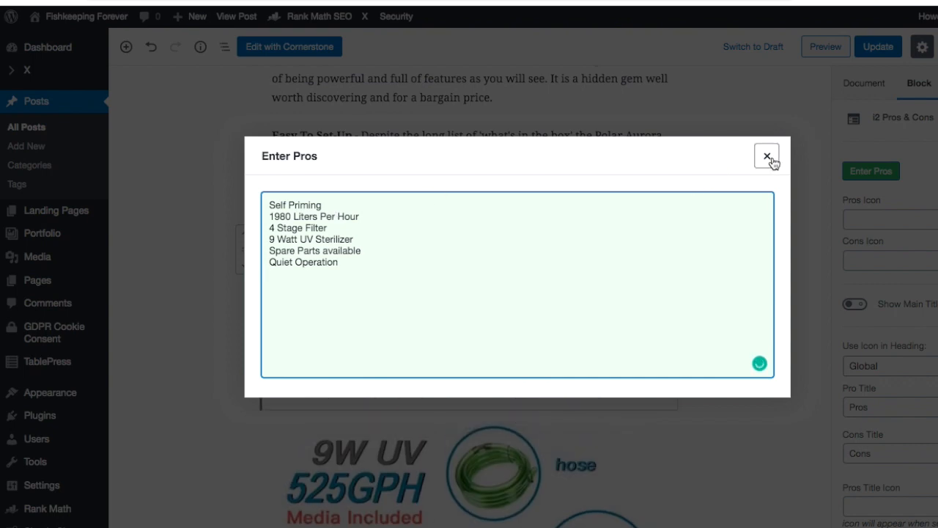
click(766, 155)
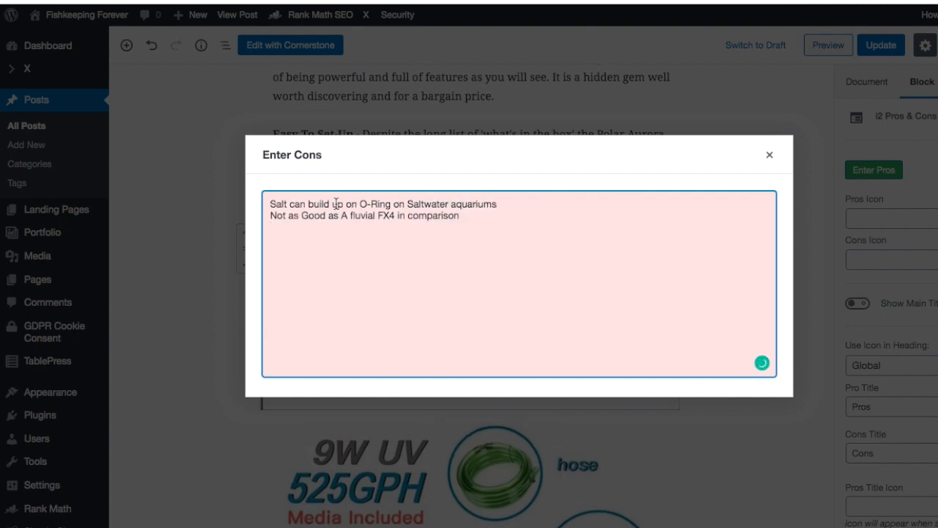
click(768, 155)
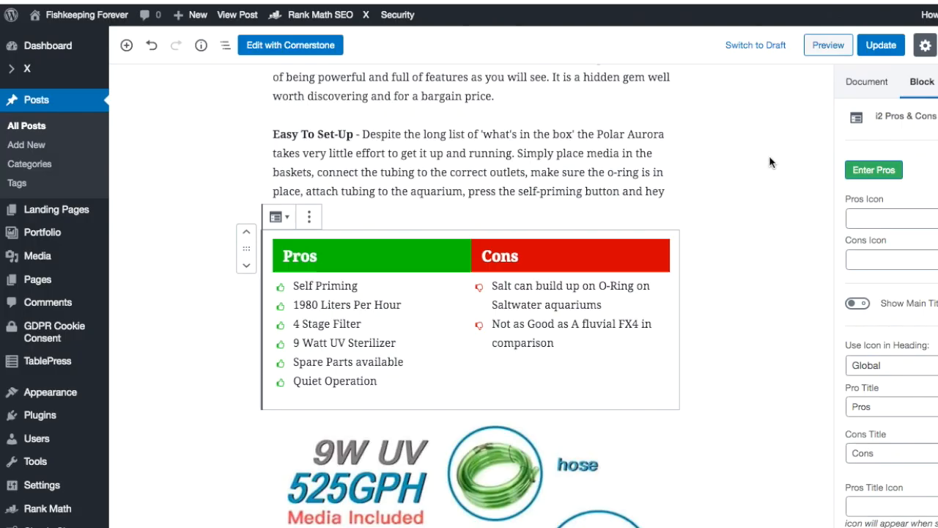
scroll(down, 3)
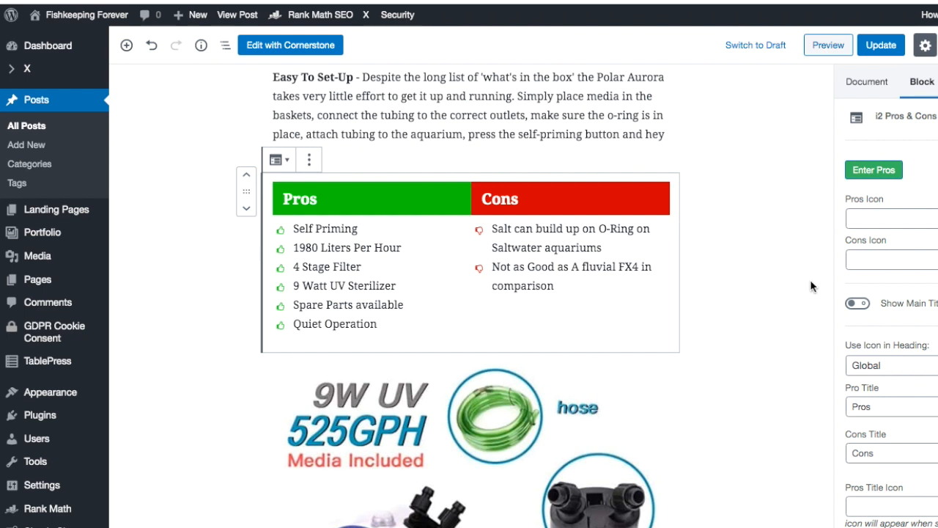
scroll(down, 3)
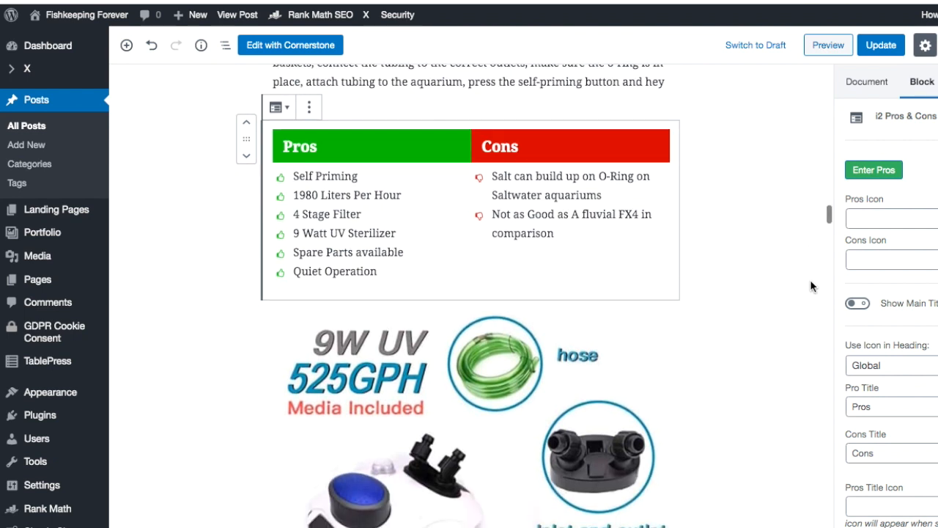
mouse_move(827, 293)
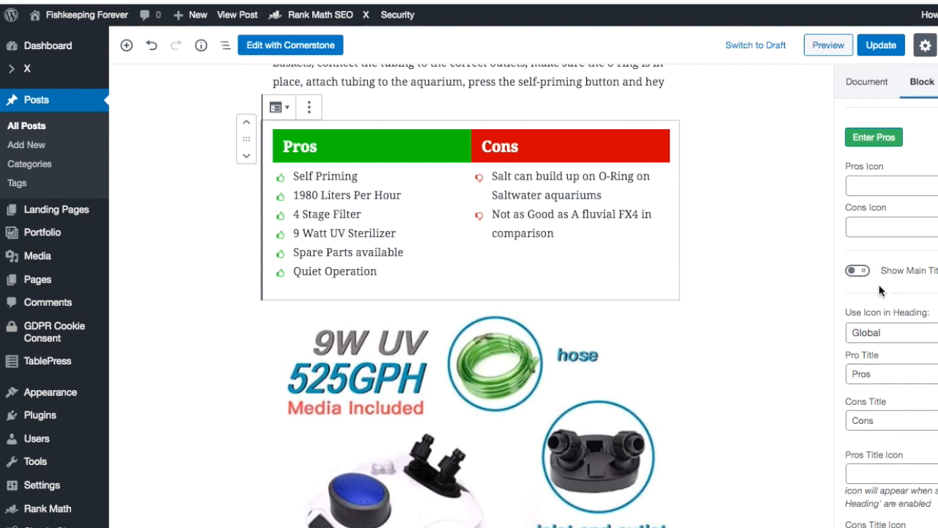
- Change the Pro Title field in the block settings from Pros to Good
scroll(down, 3)
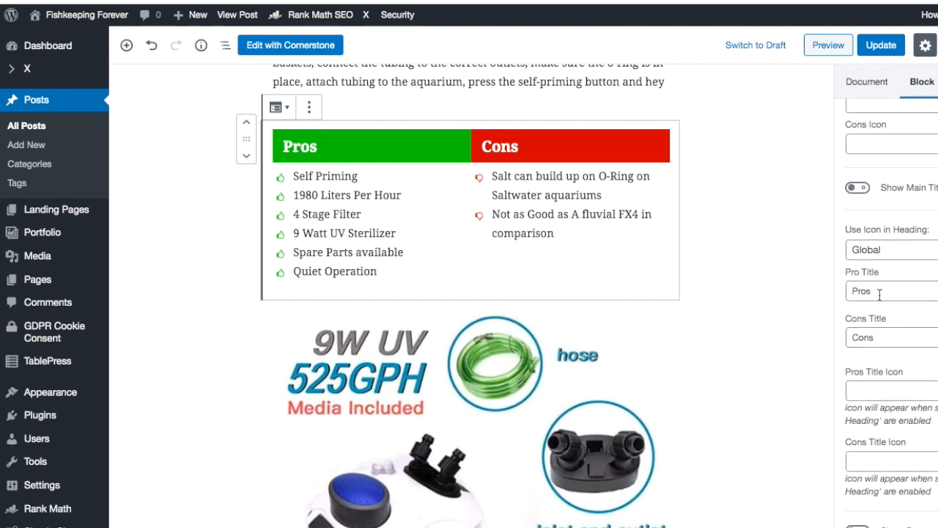
click(891, 290)
text(G)
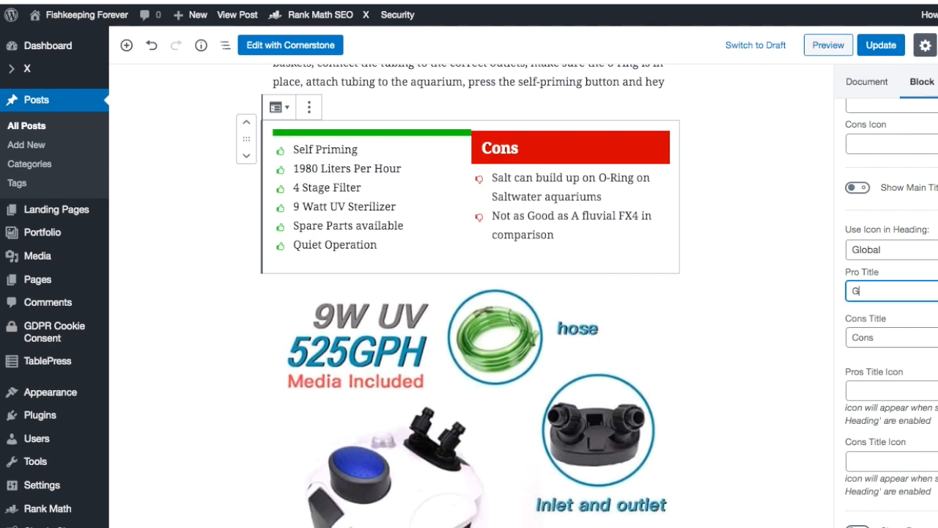
text(ood)
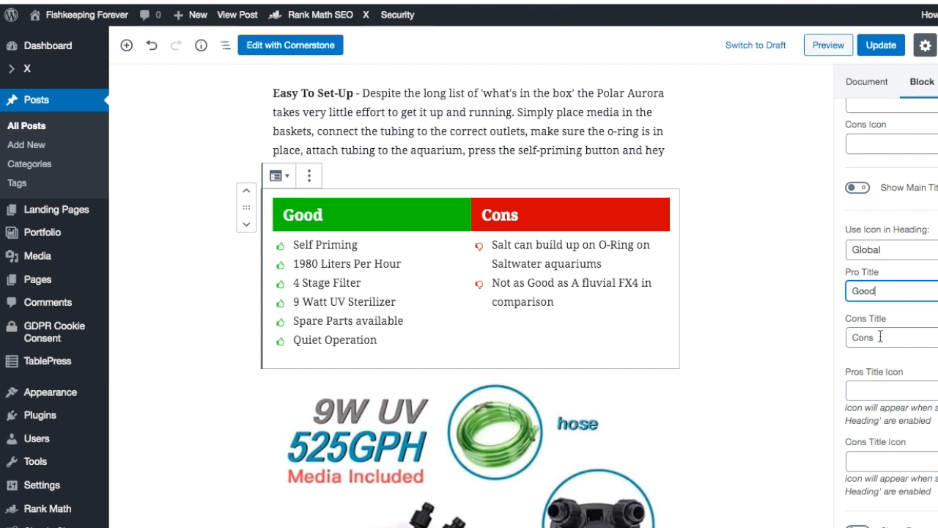
text(Buy on Amazon)
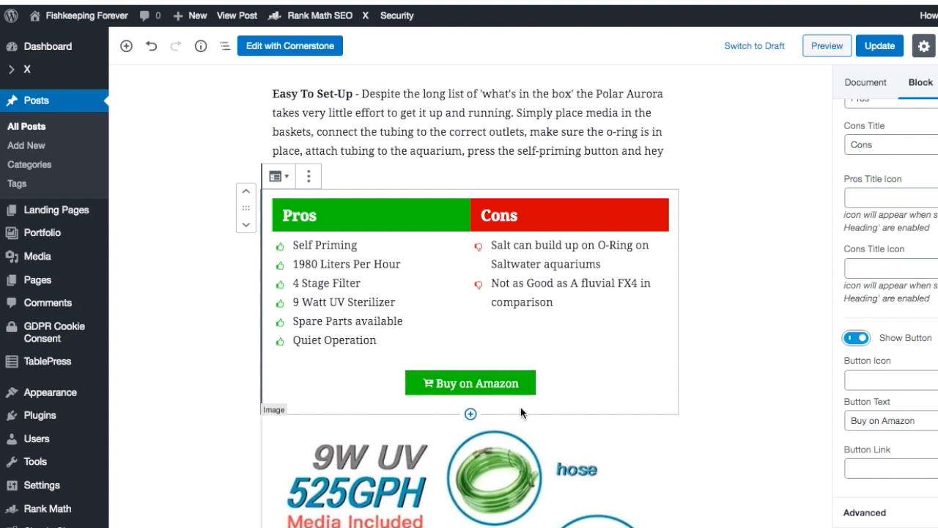
- Enable the Show Button toggle so a Buy on Amazon button appears under the lists
scroll(down, 3)
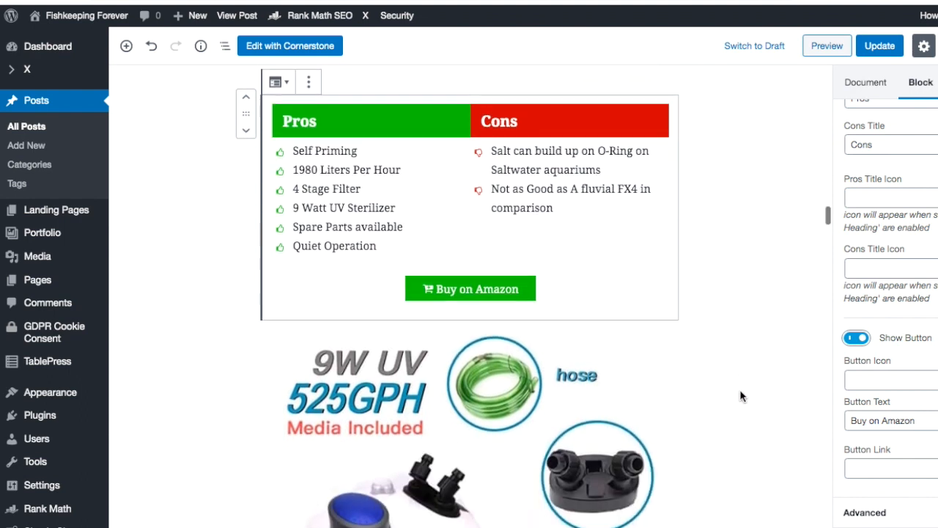
scroll(down, 3)
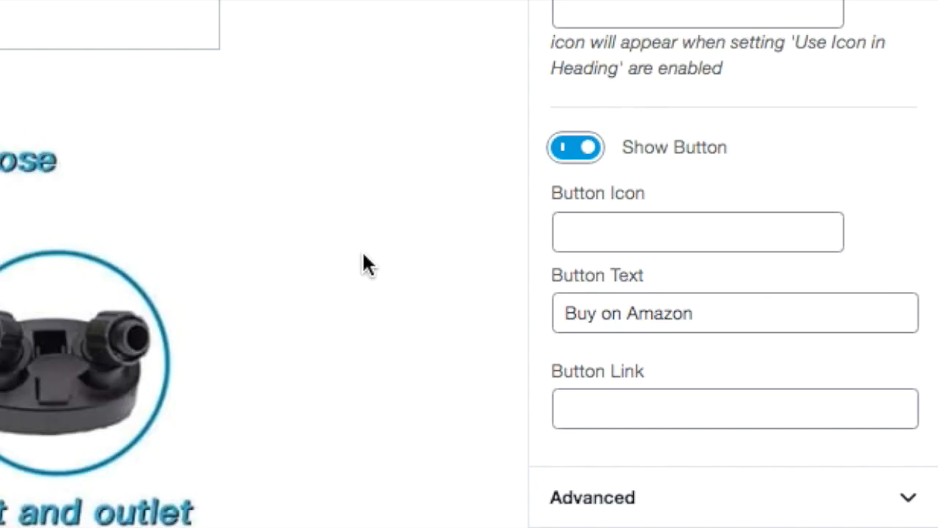
- Reword the button to 'Check out the latest prices' and link it to the Amazon affiliate URL
click(733, 313)
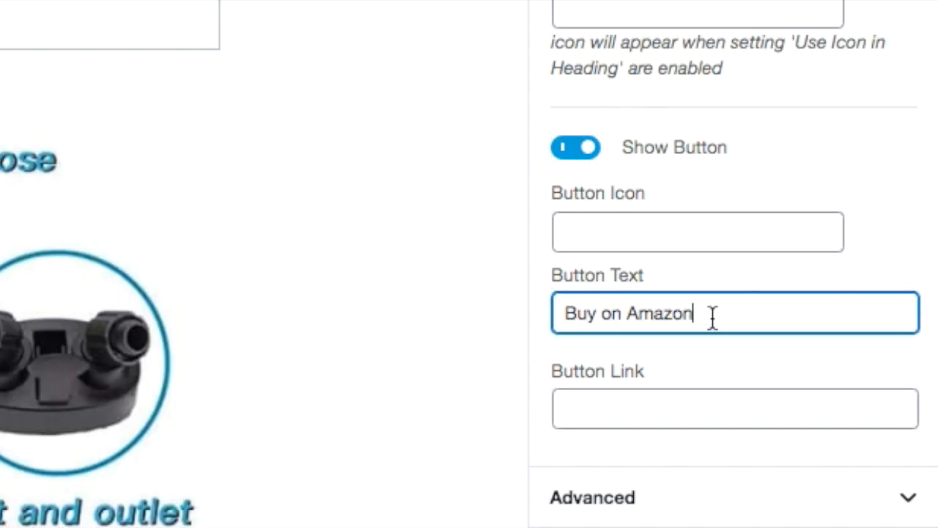
key(ctrl+a)
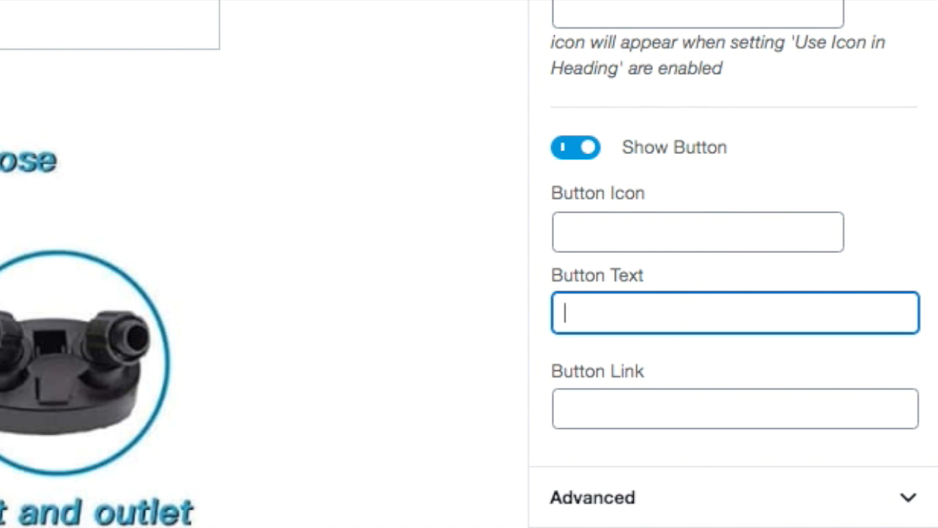
text(Check out the)
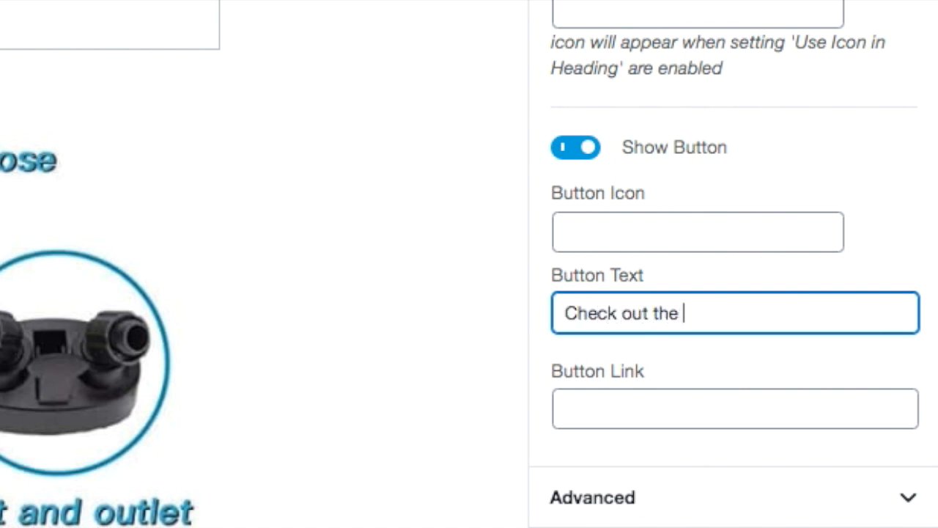
text(latest prices)
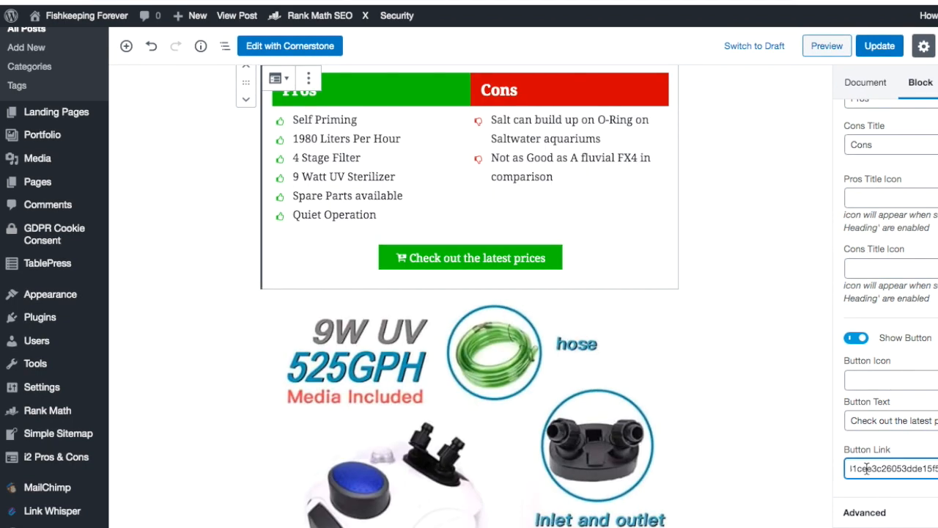
mouse_move(753, 327)
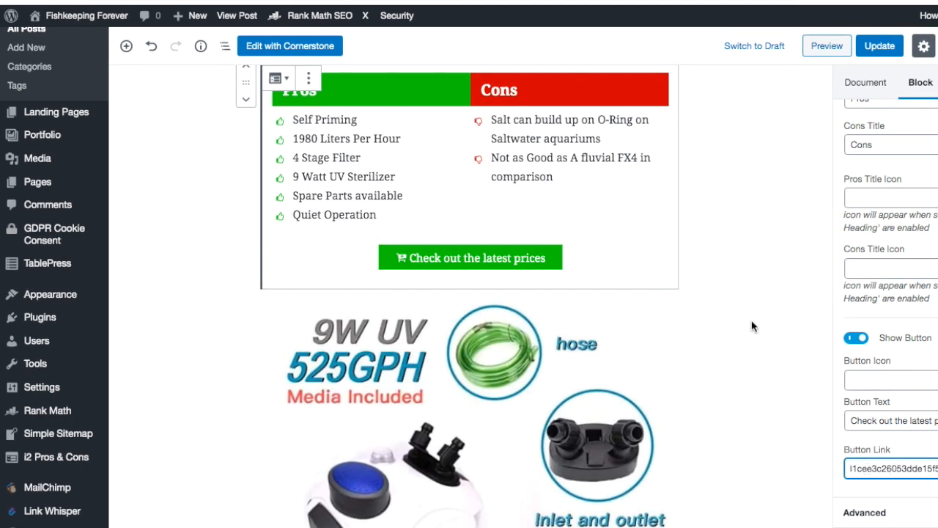
scroll(down, 3)
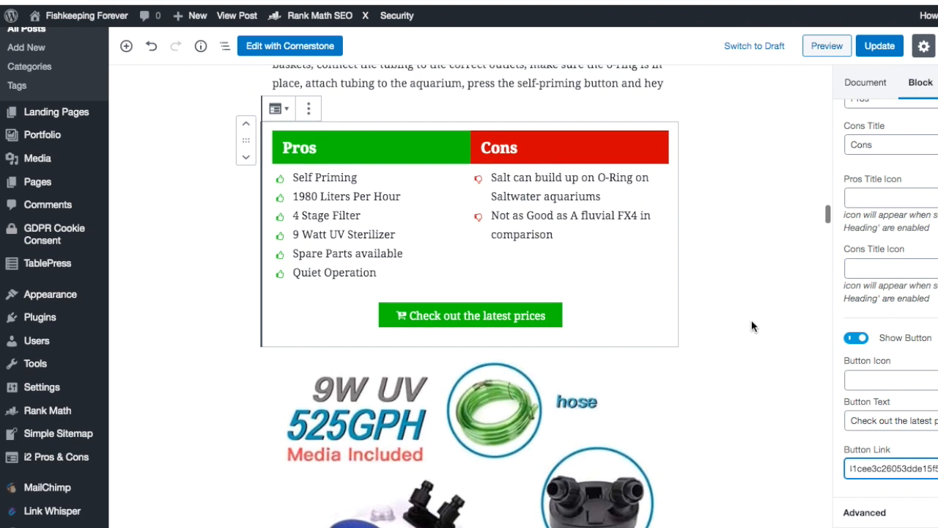
scroll(down, 3)
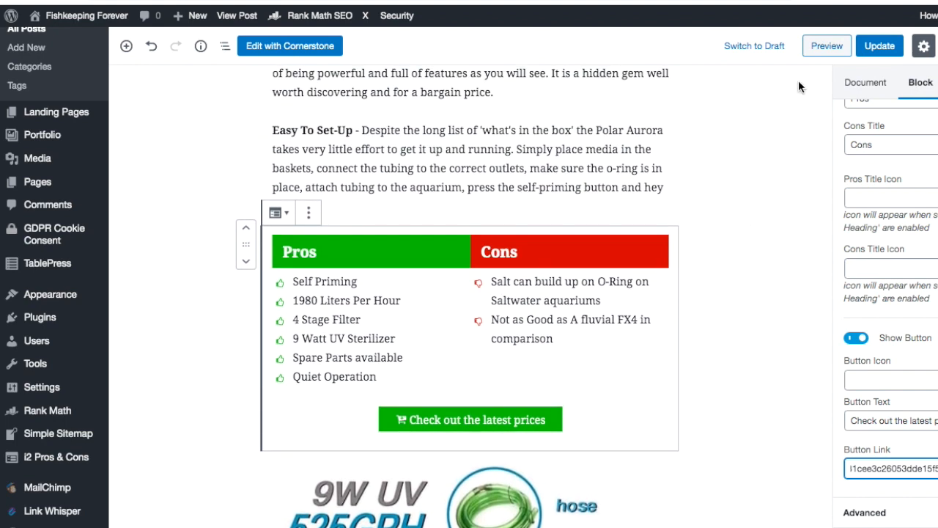
mouse_move(762, 229)
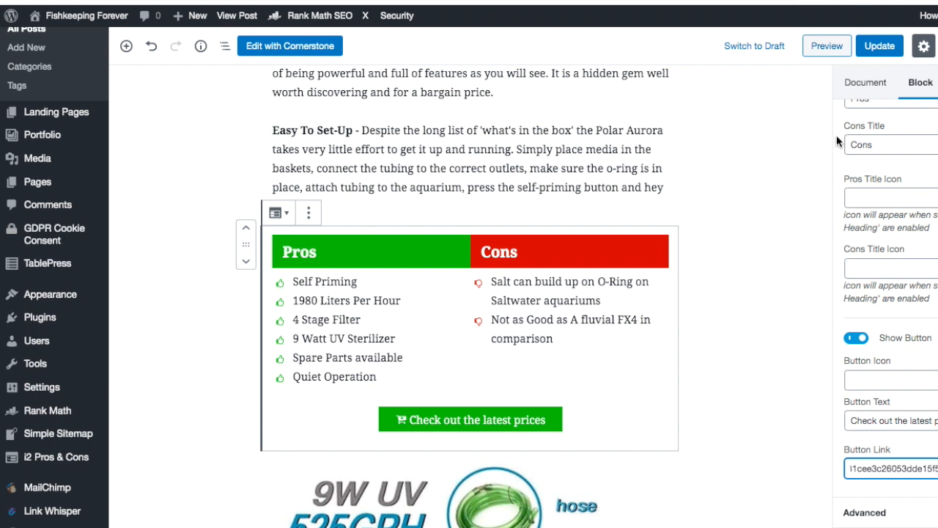
- Update the review post and view it on the live site
click(879, 46)
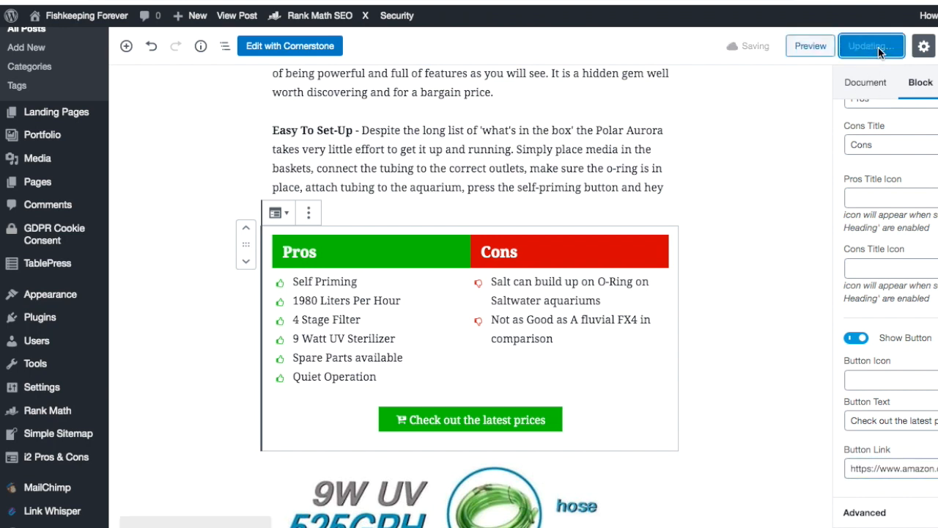
click(870, 46)
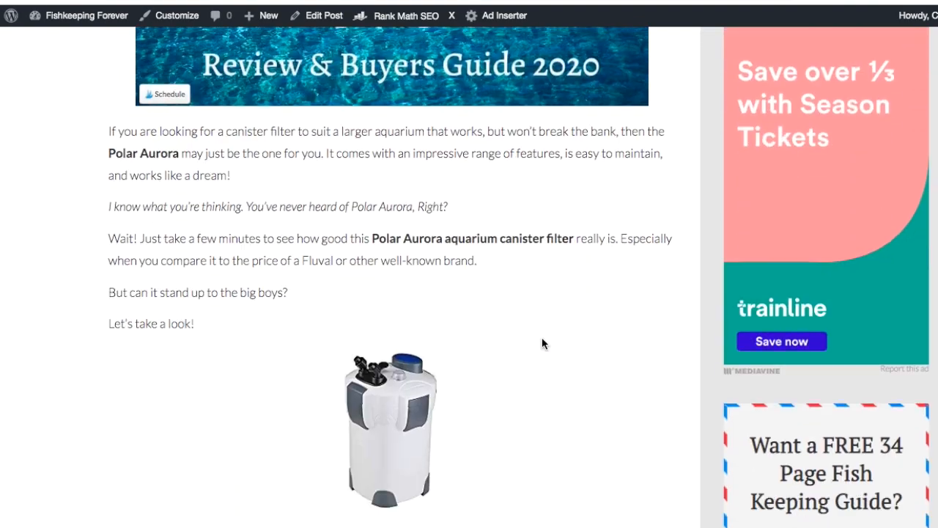
- Scroll the published post down to the Pros & Cons box and its price button
scroll(down, 3)
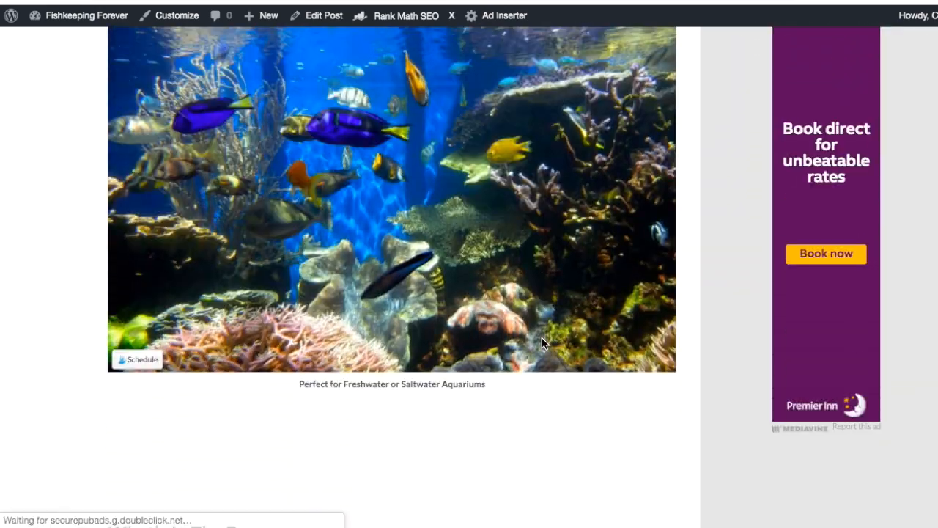
scroll(down, 3)
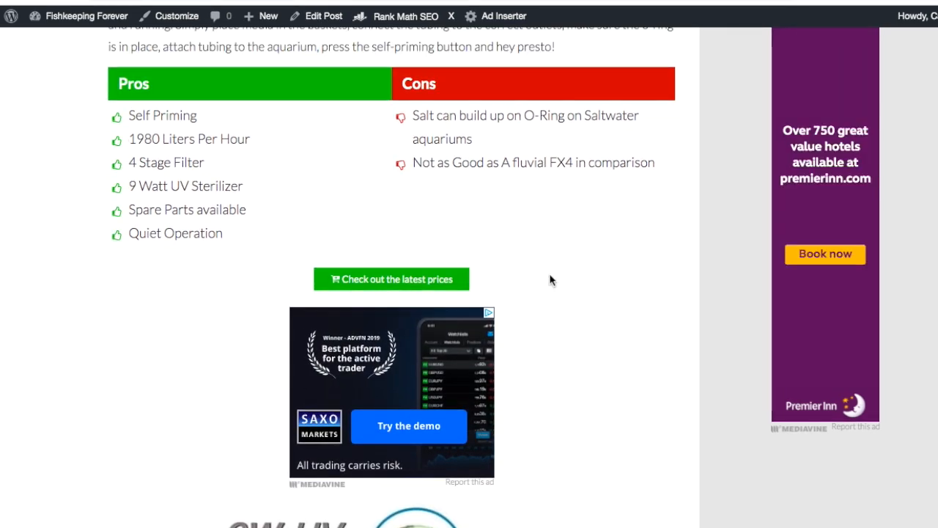
scroll(down, 3)
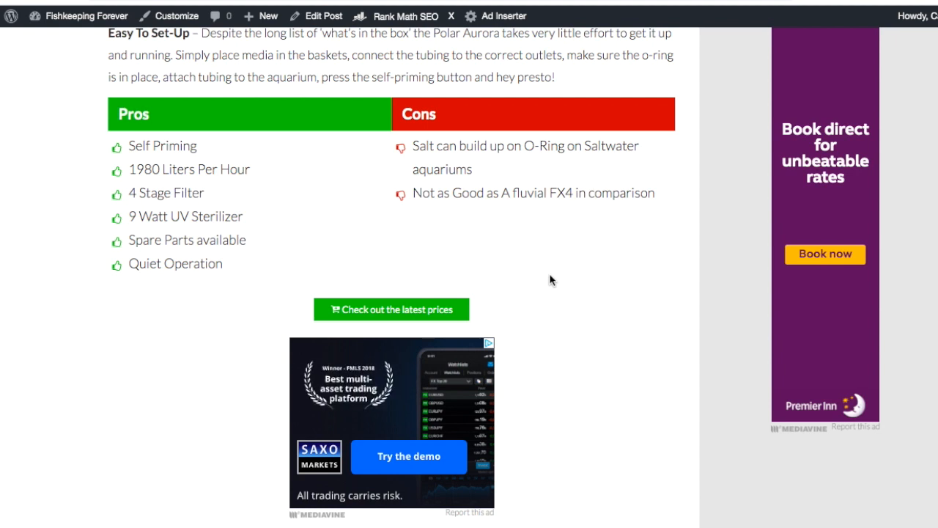
mouse_move(413, 284)
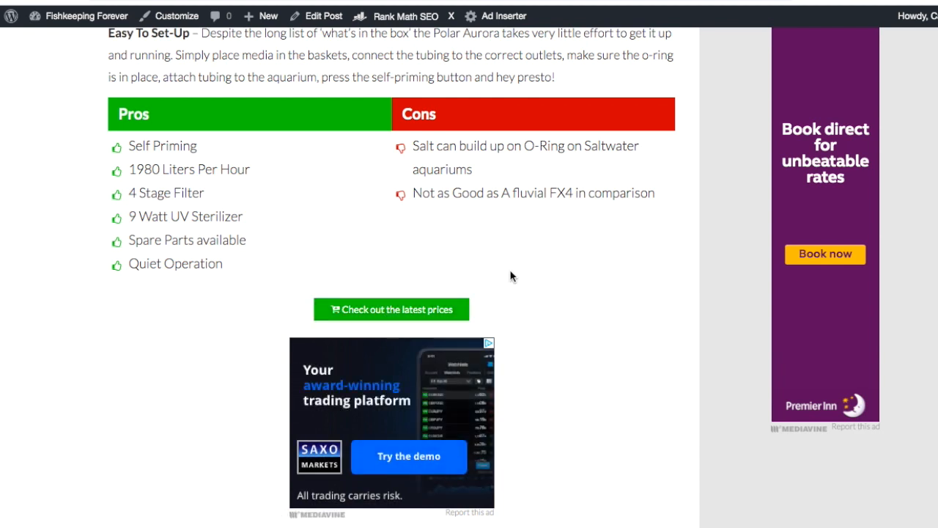
mouse_move(511, 264)
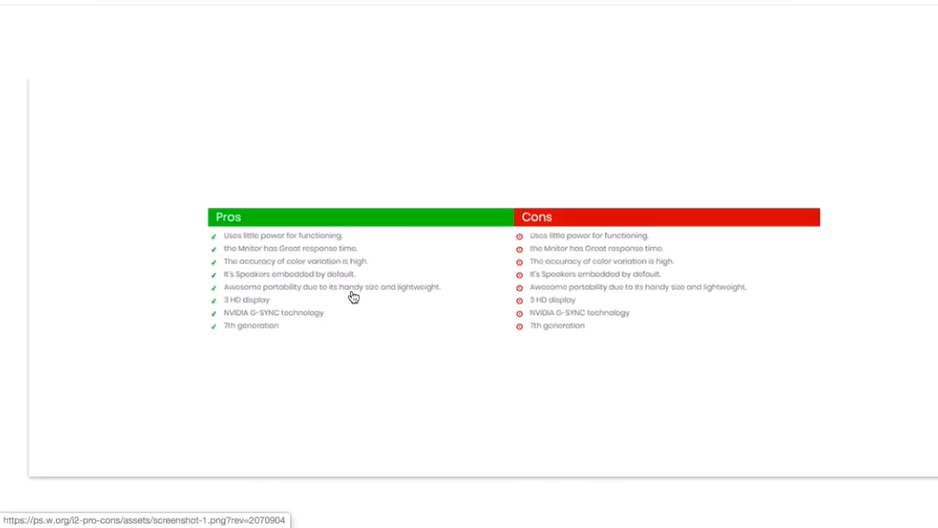
- Scroll through the plugin's screenshots of alternative box styles down to Pros & Cons by Cartvela
scroll(down, 3)
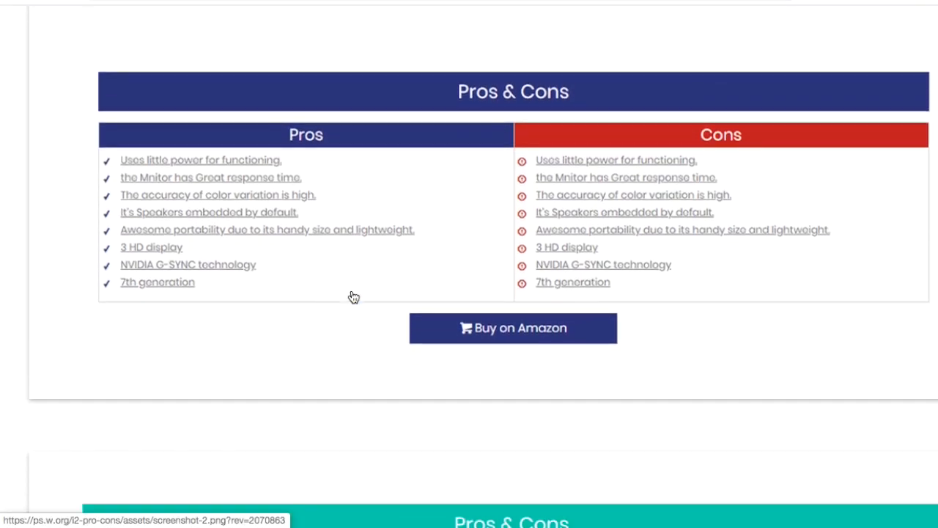
scroll(down, 3)
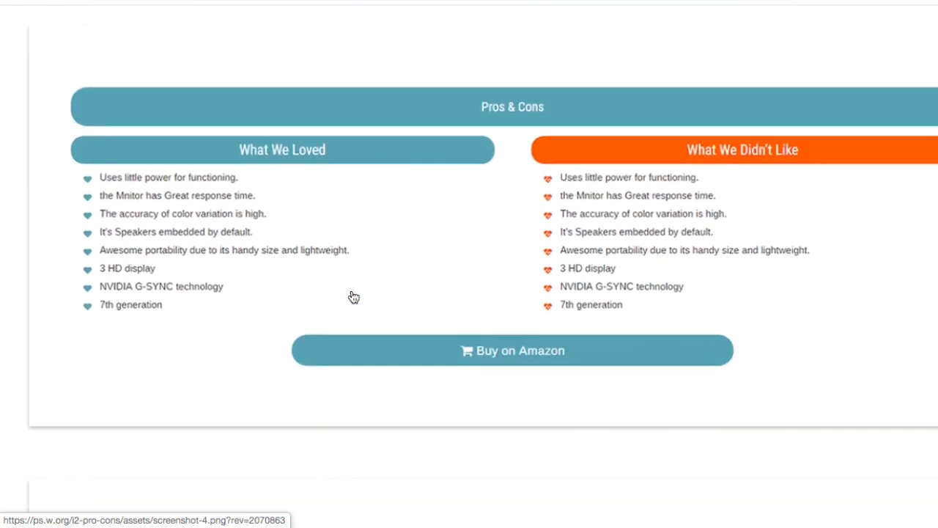
scroll(down, 3)
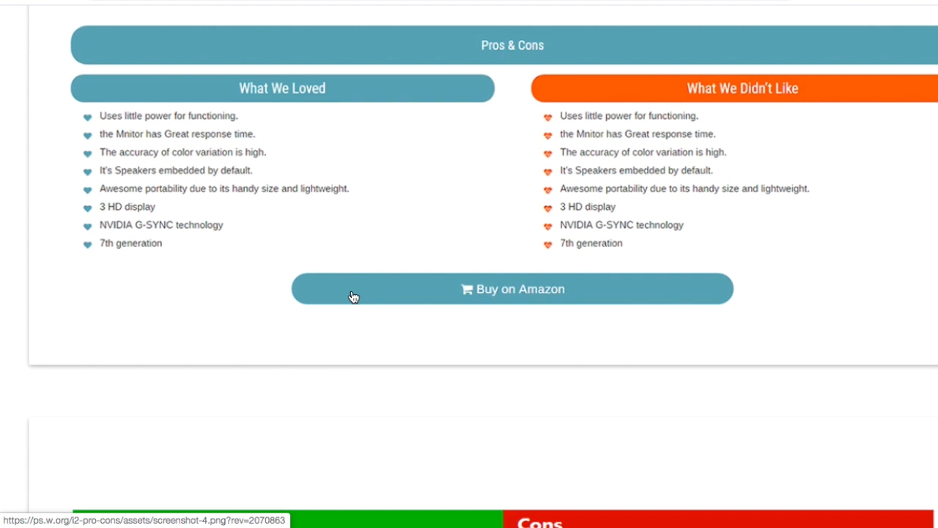
scroll(down, 3)
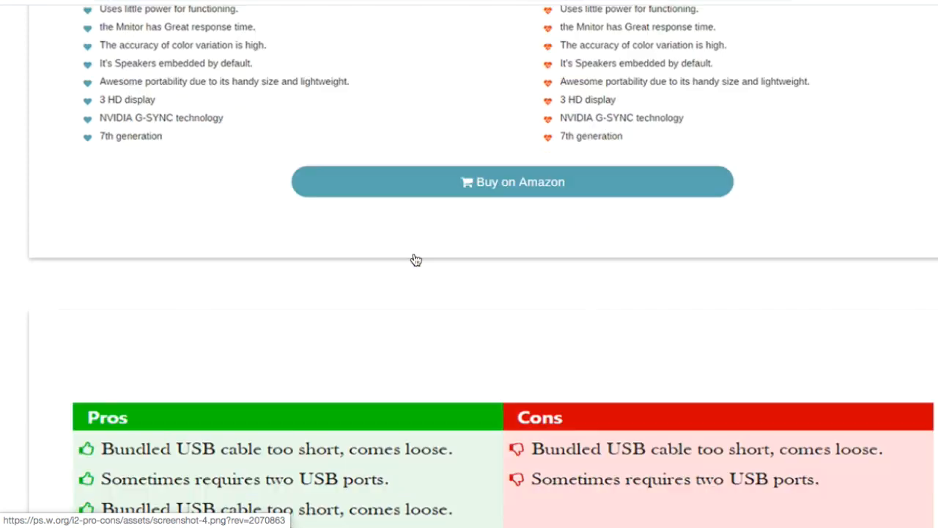
scroll(down, 3)
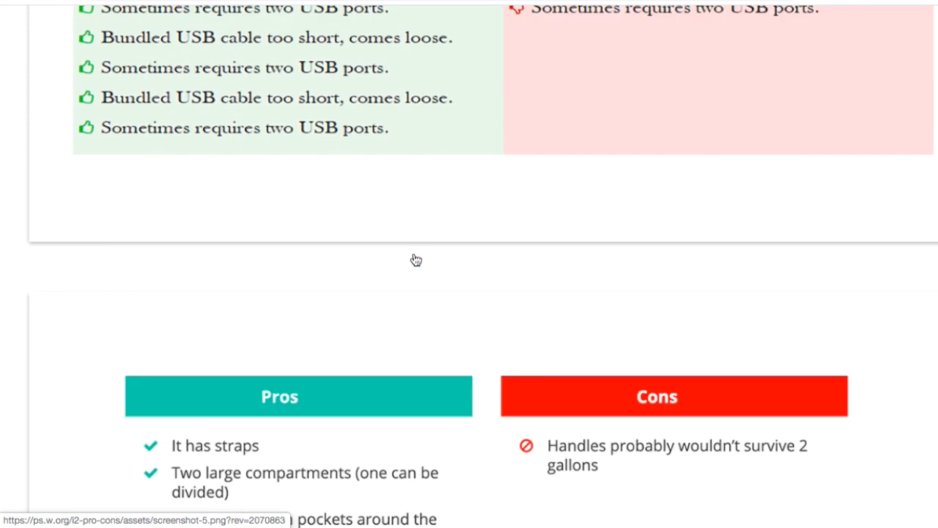
scroll(down, 3)
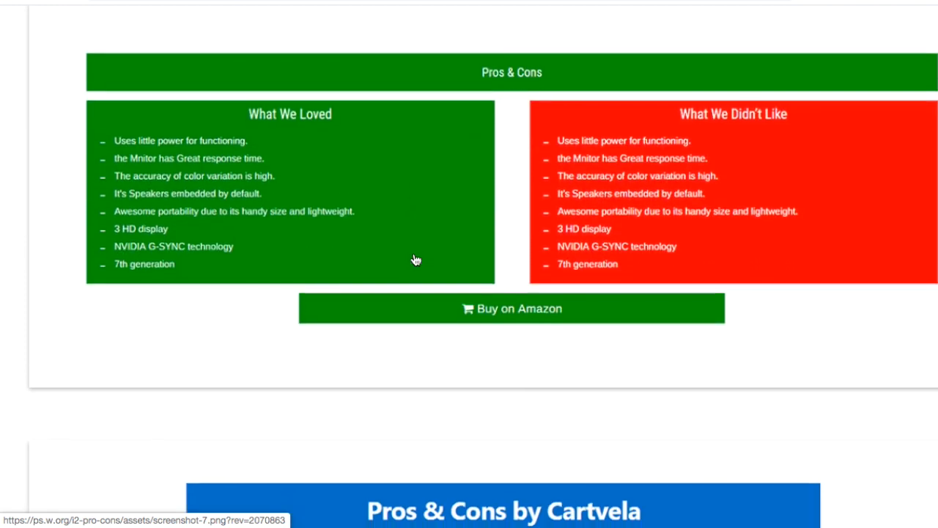
scroll(down, 3)
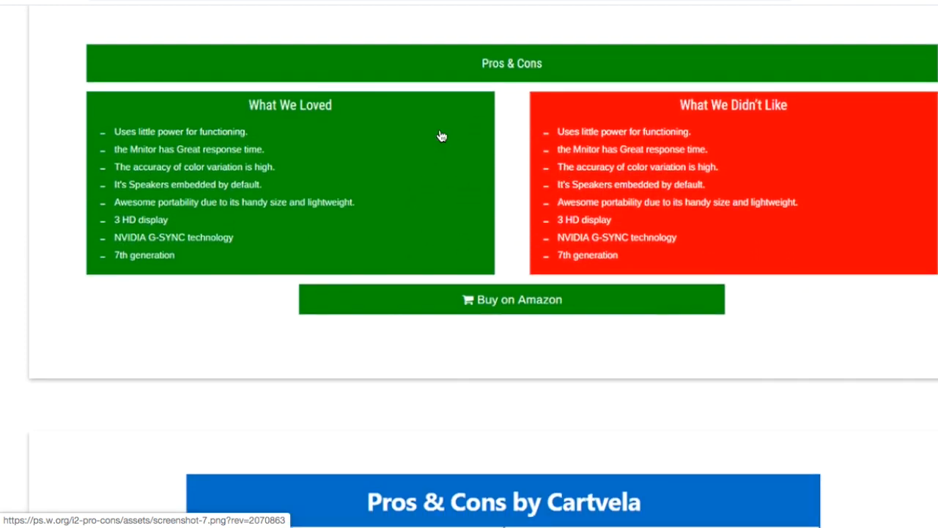
scroll(down, 3)
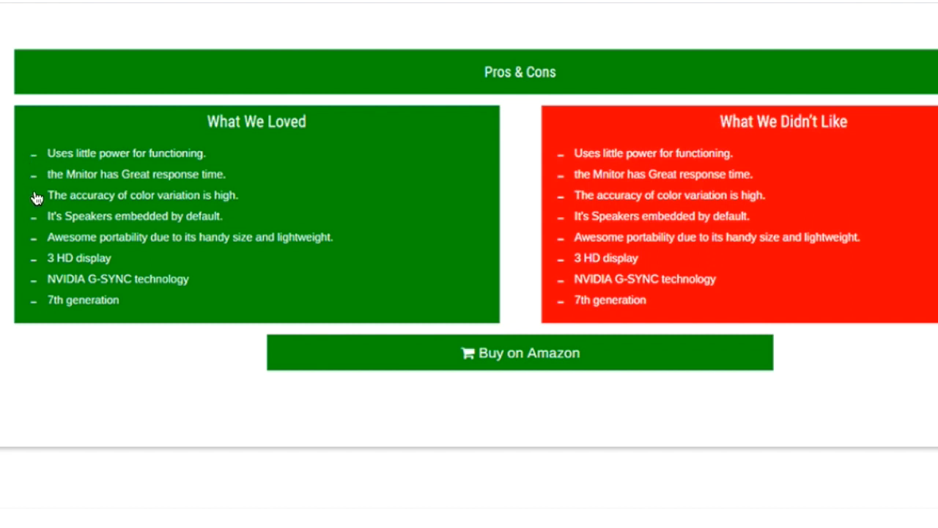
mouse_move(574, 219)
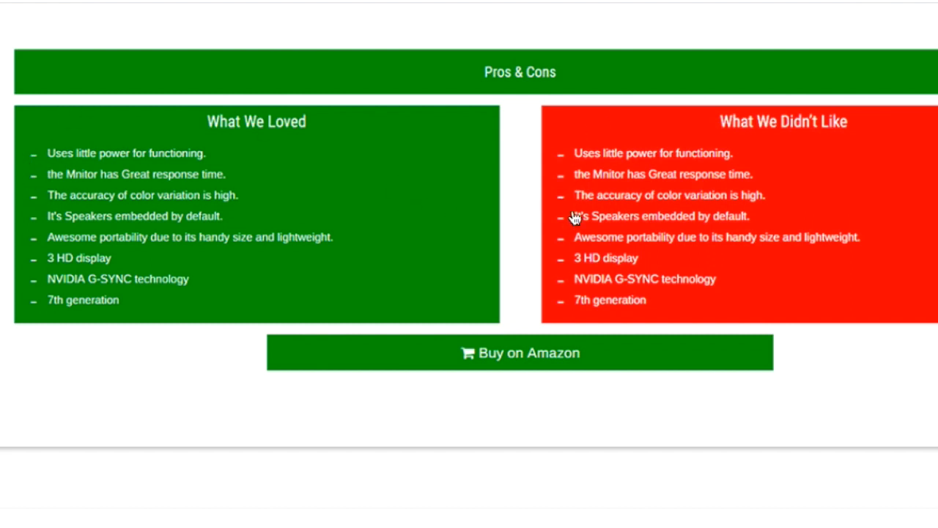
scroll(down, 3)
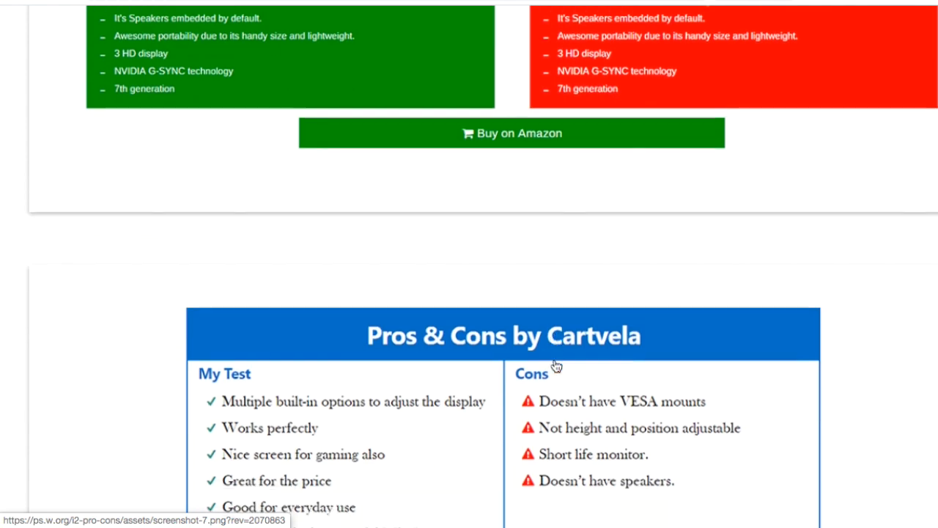
scroll(down, 3)
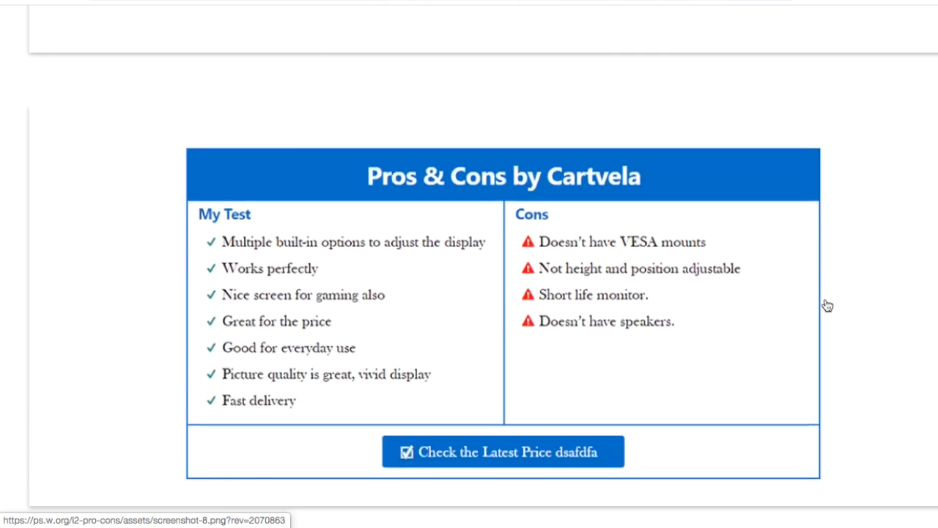